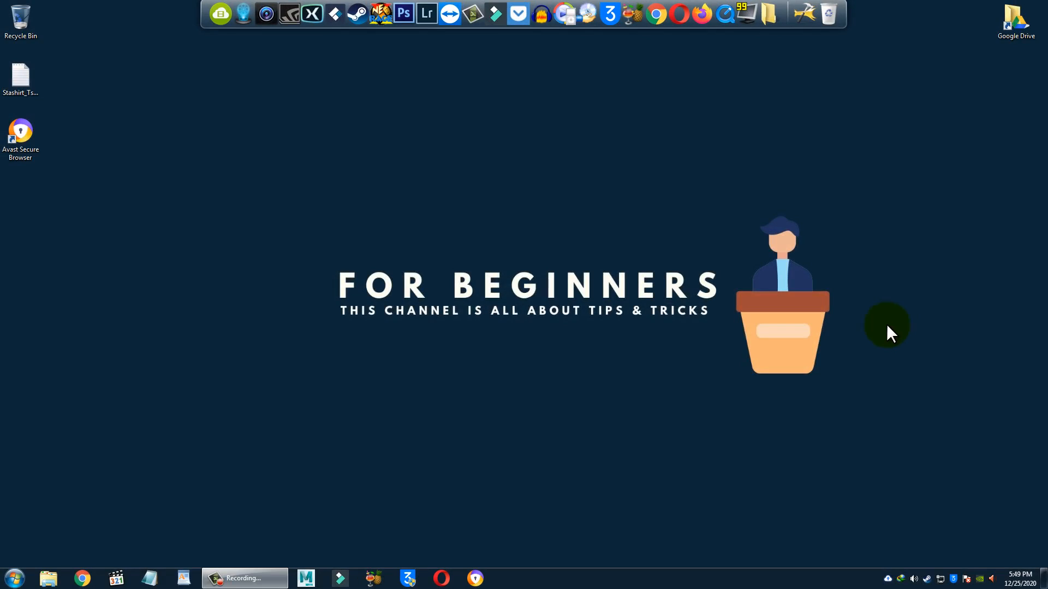
mouse_move(266, 367)
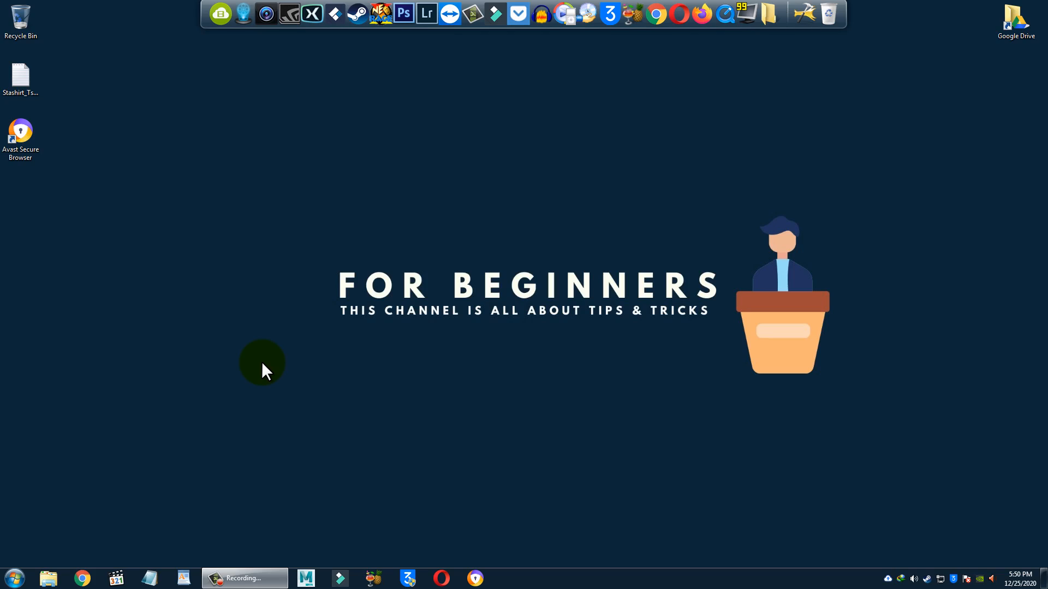
mouse_move(197, 402)
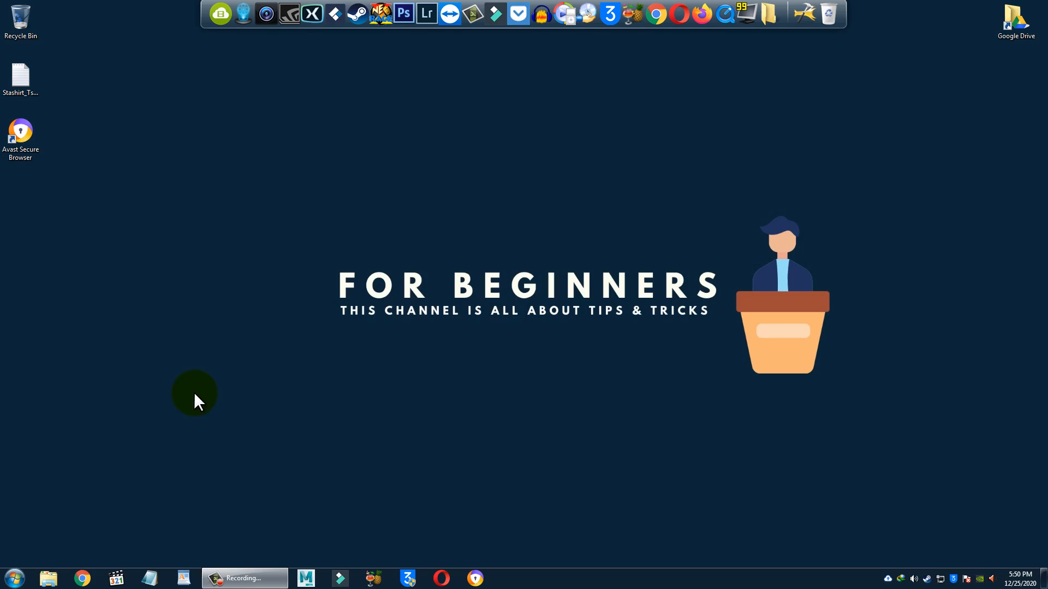
Step: Open the Windows Start menu from the taskbar Start button
click(13, 578)
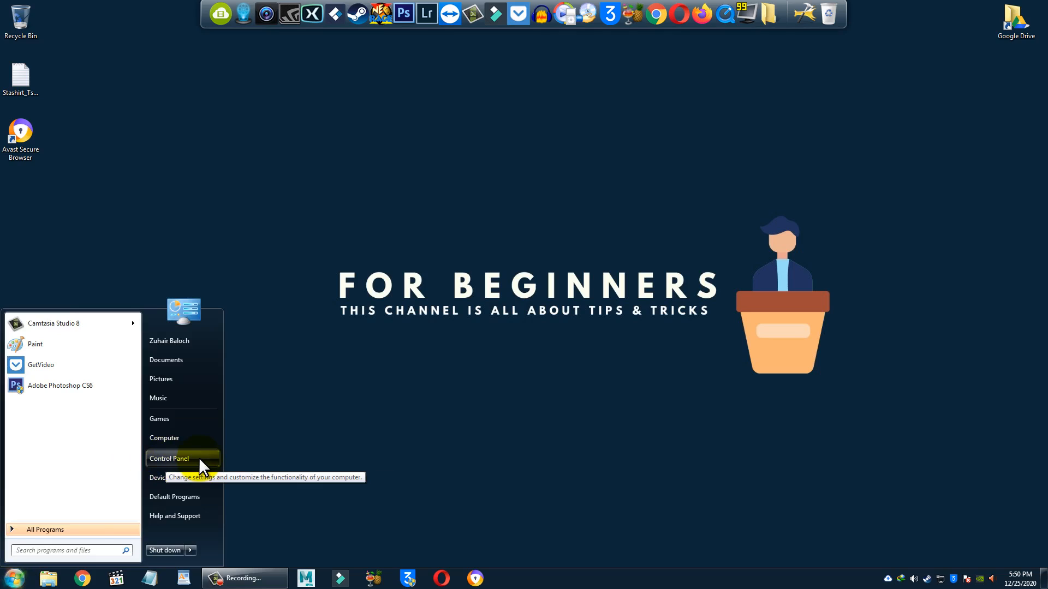
mouse_move(186, 477)
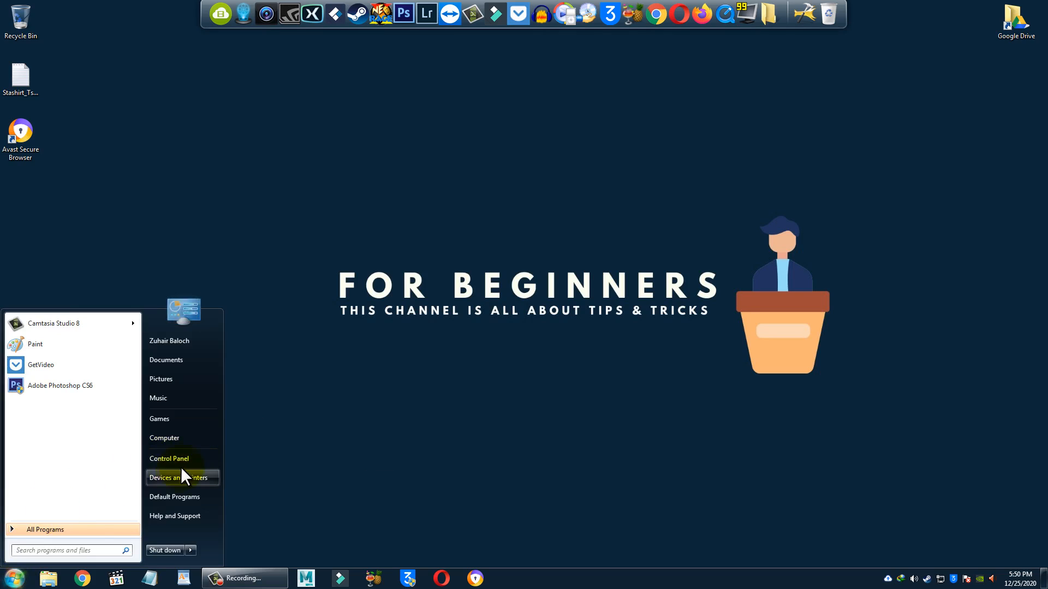
Step: Open Control Panel, view it as Large icons, then return to Category view
click(169, 459)
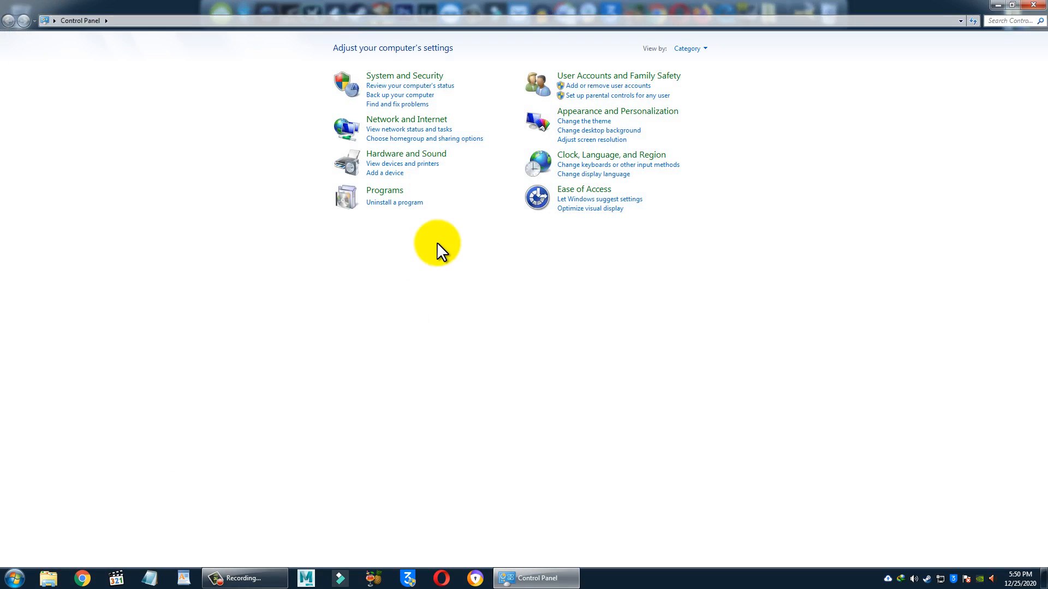
click(688, 48)
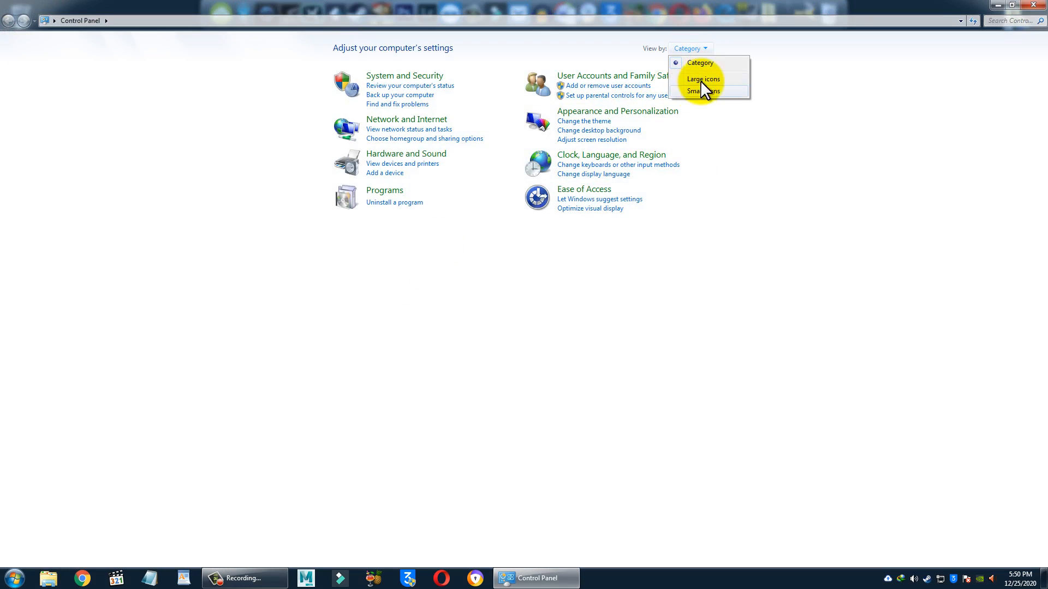
click(703, 78)
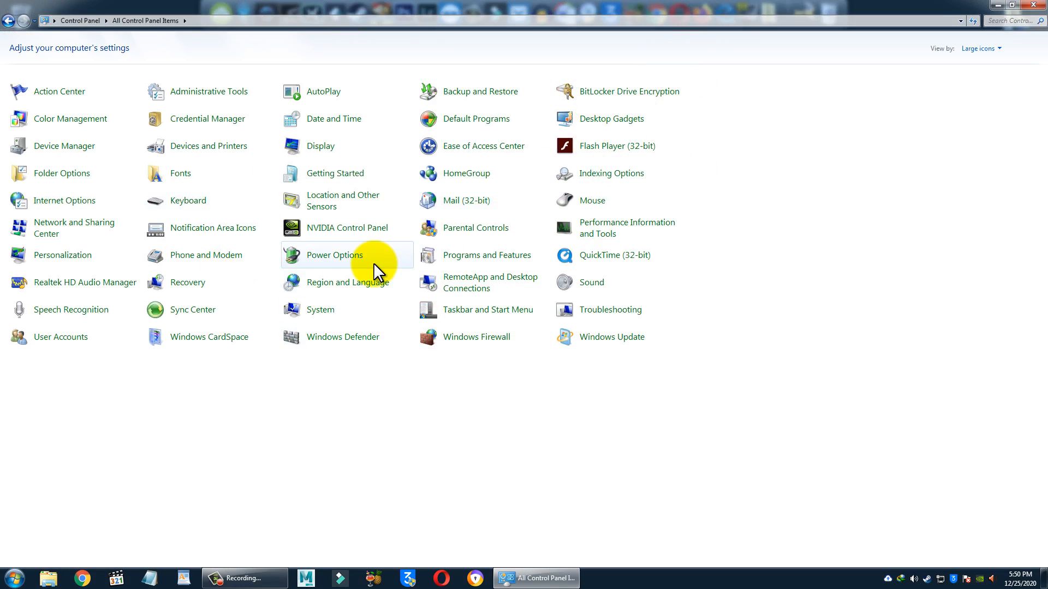
mouse_move(967, 55)
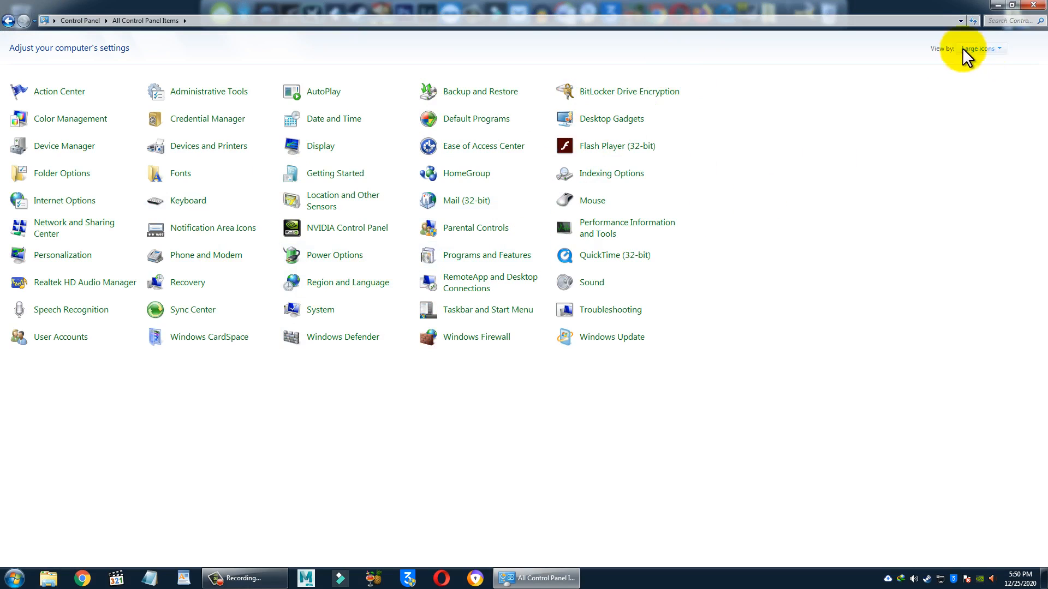
mouse_move(969, 57)
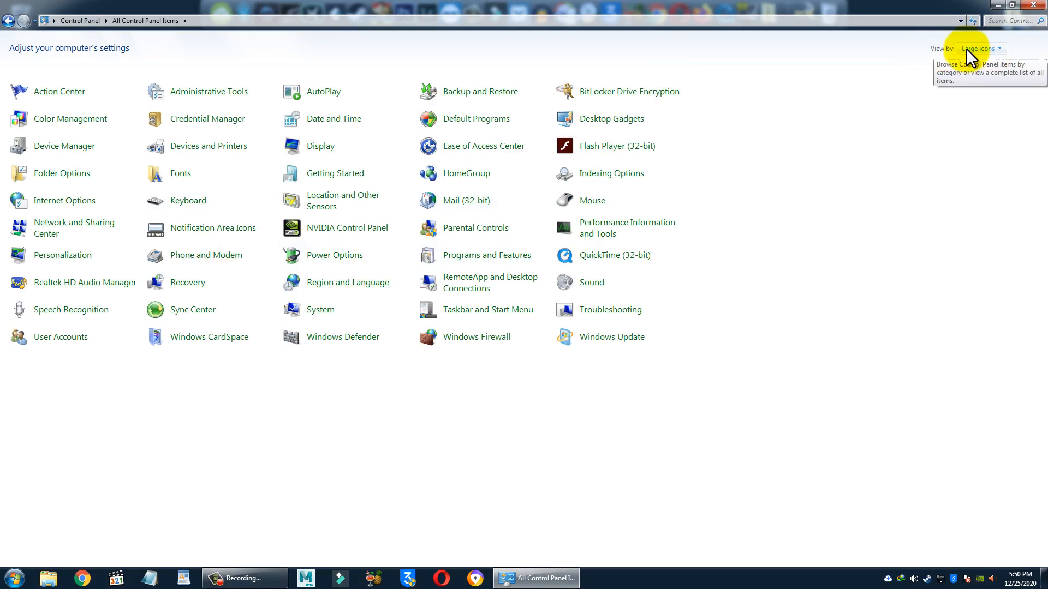
click(980, 48)
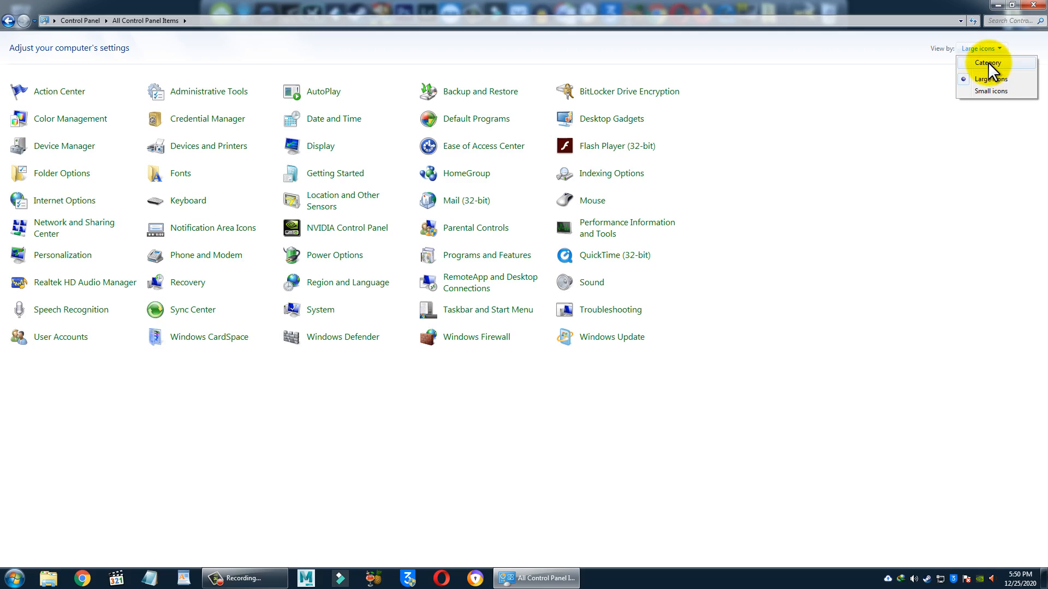
click(986, 63)
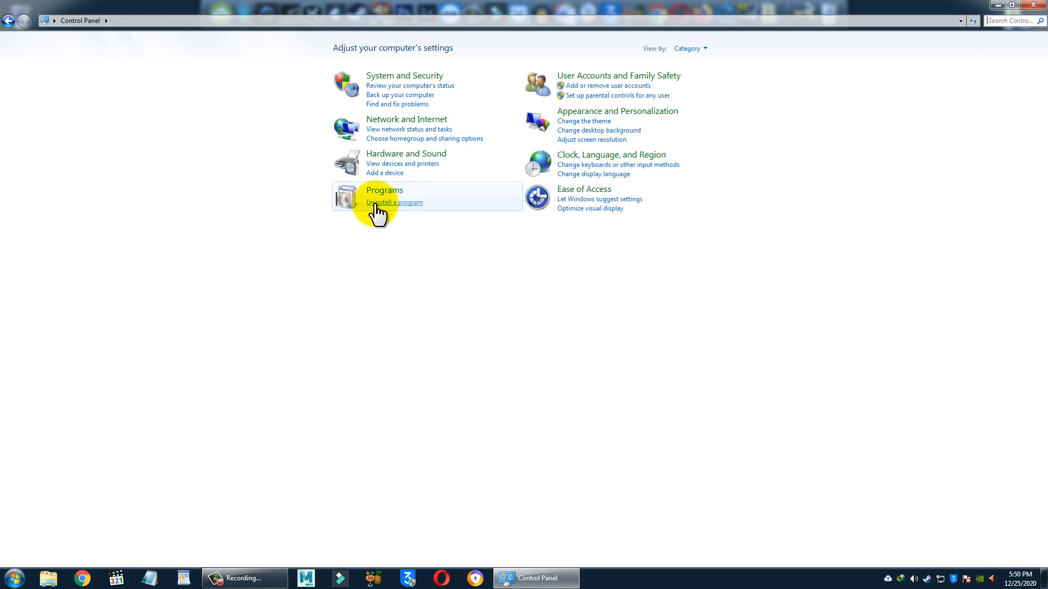
mouse_move(431, 212)
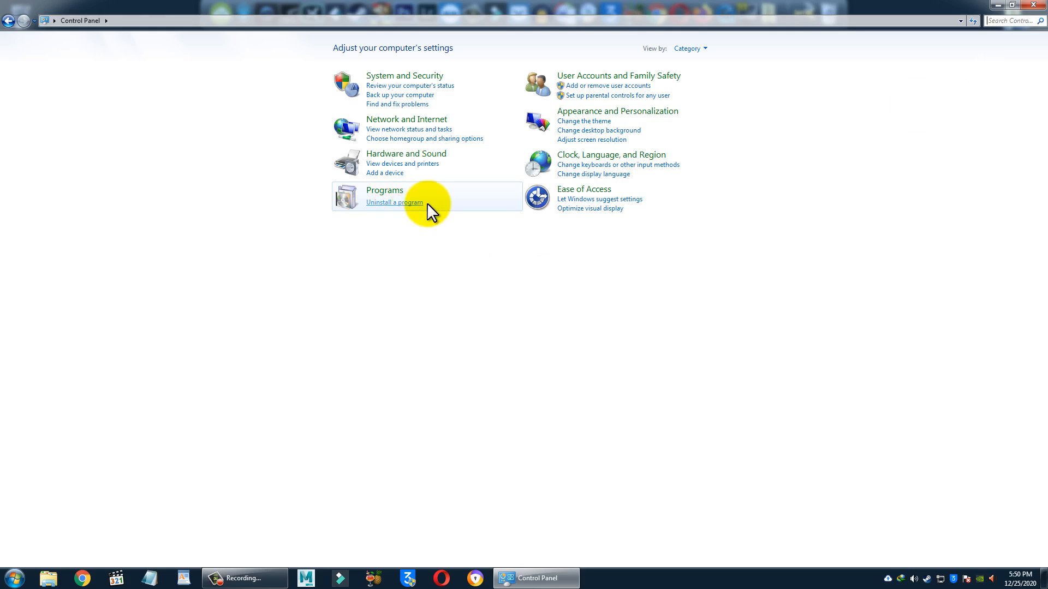
Step: Open Uninstall a program, close the stray browser window, and select Avast Secure Browser
click(385, 190)
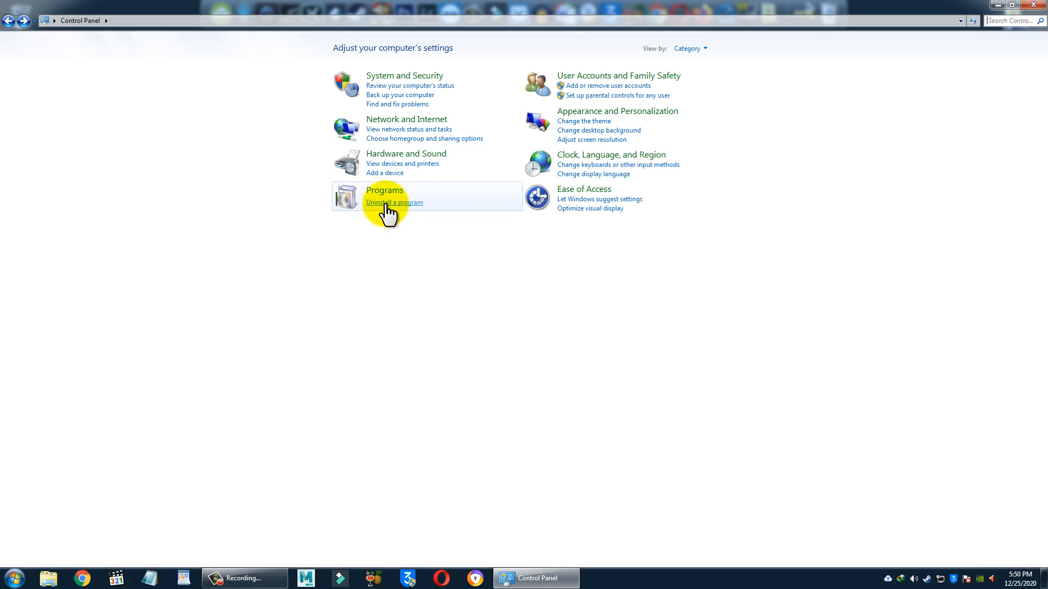
click(393, 202)
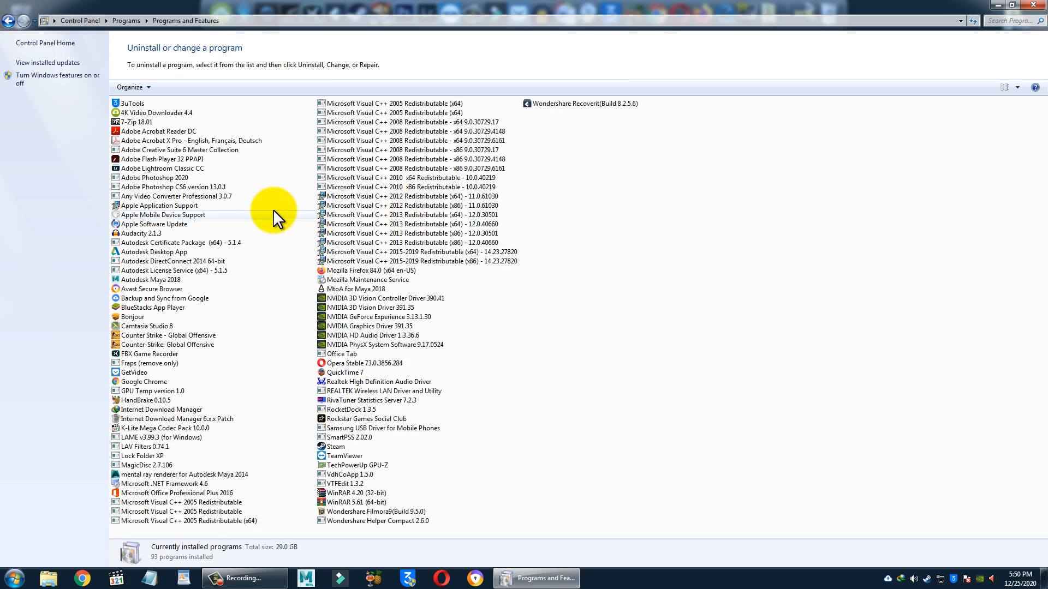
mouse_move(640, 276)
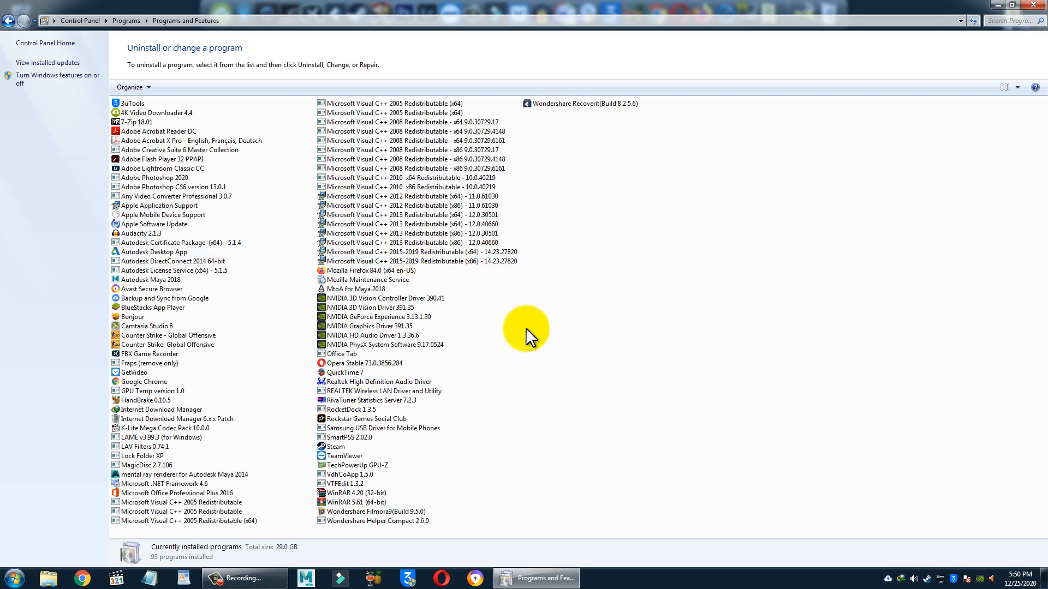
mouse_move(364, 553)
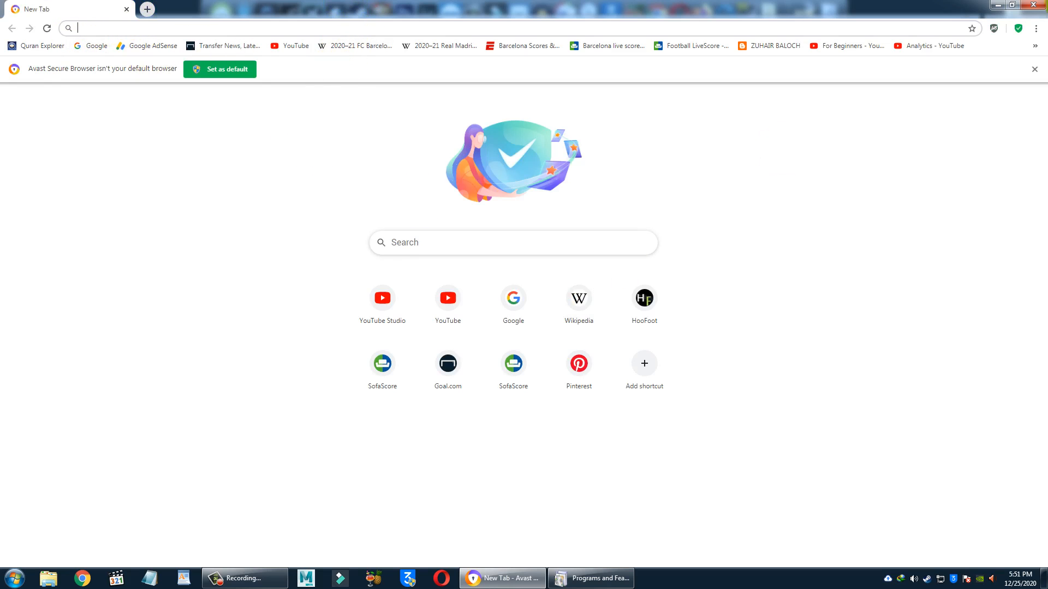
click(590, 577)
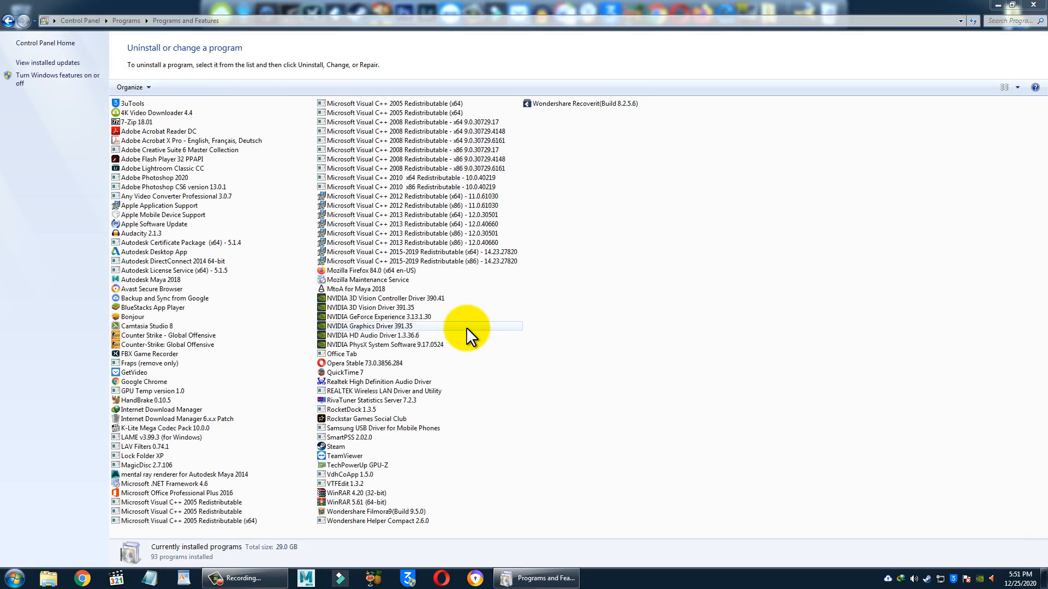
click(152, 289)
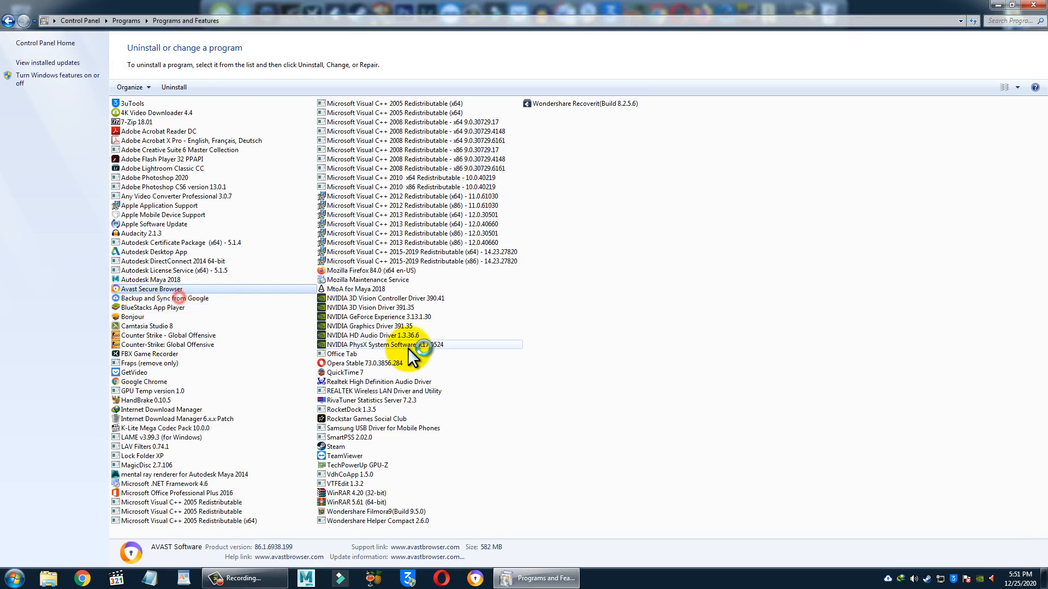
Step: Launch the Avast Secure Browser uninstaller and start removal including browsing data
double_click(152, 288)
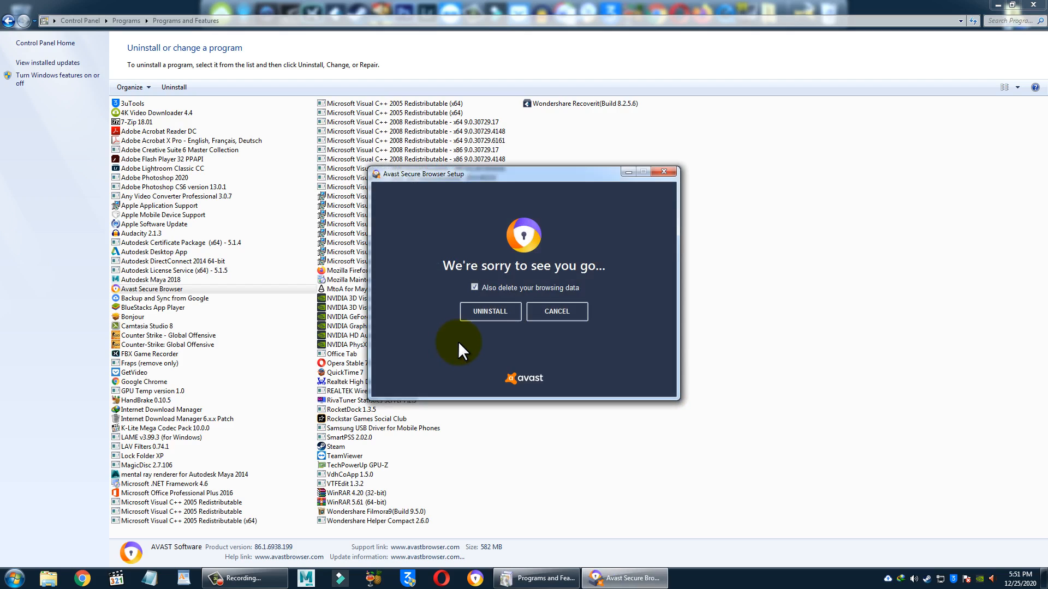
mouse_move(533, 297)
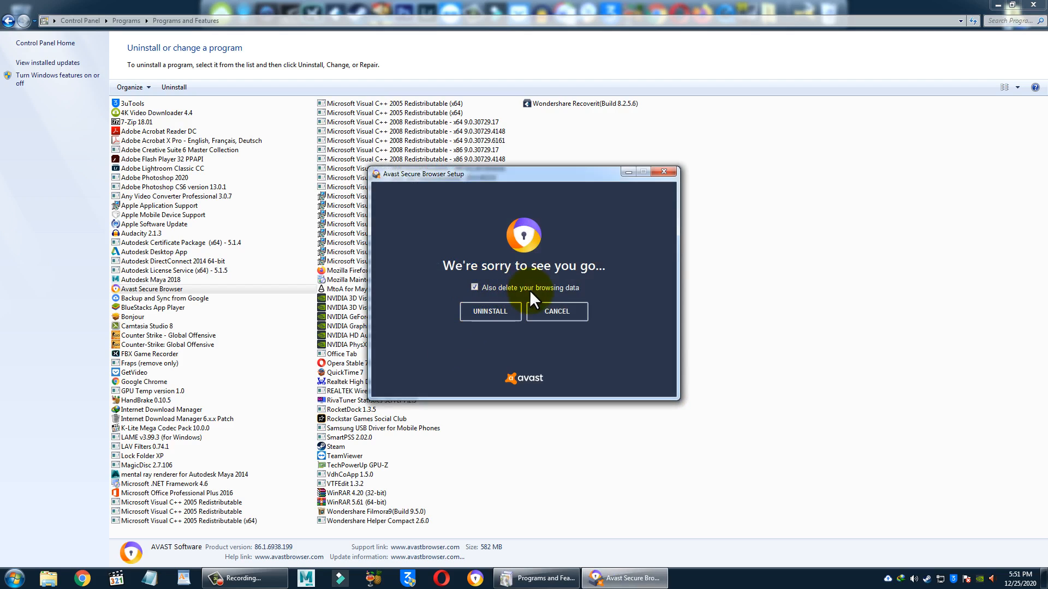
click(490, 311)
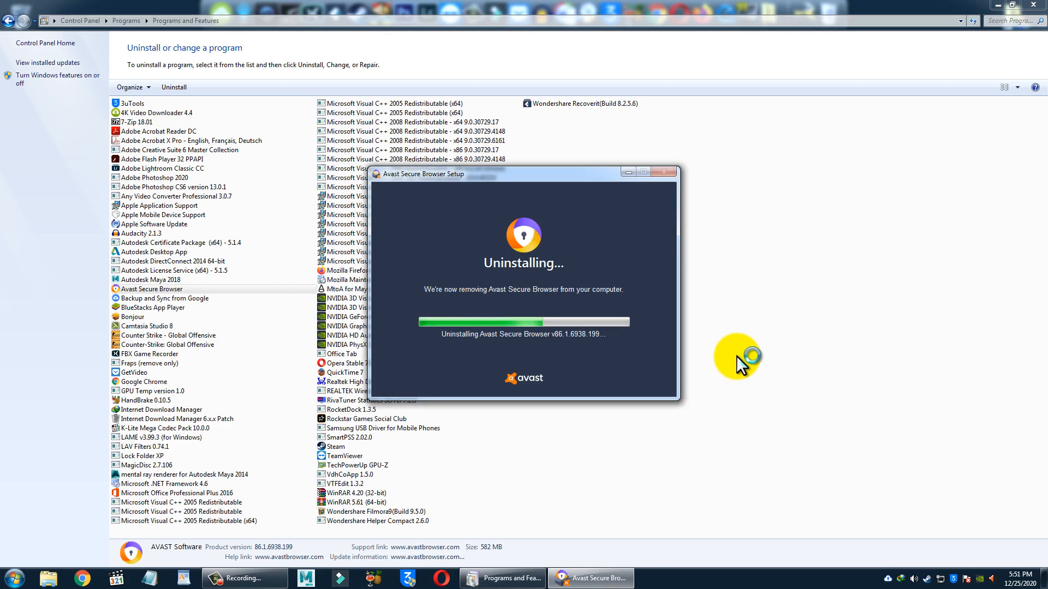
mouse_move(641, 355)
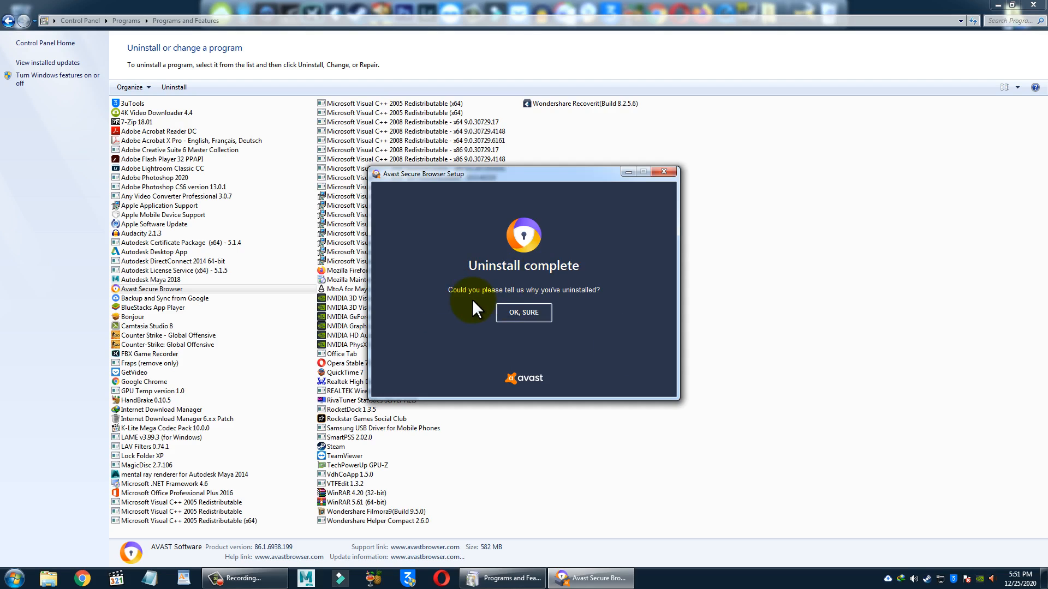
mouse_move(557, 304)
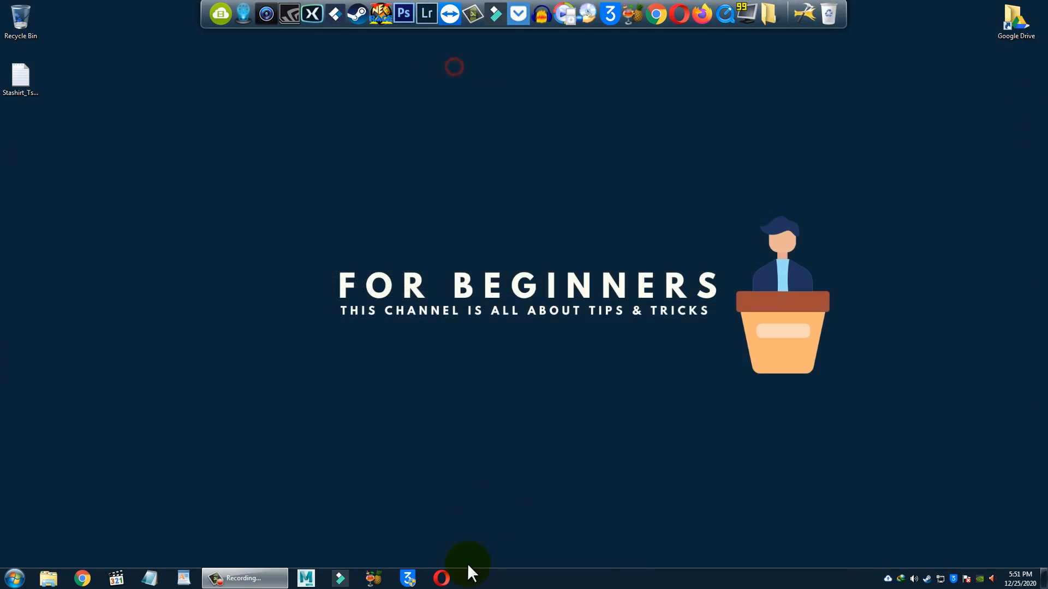
mouse_move(71, 113)
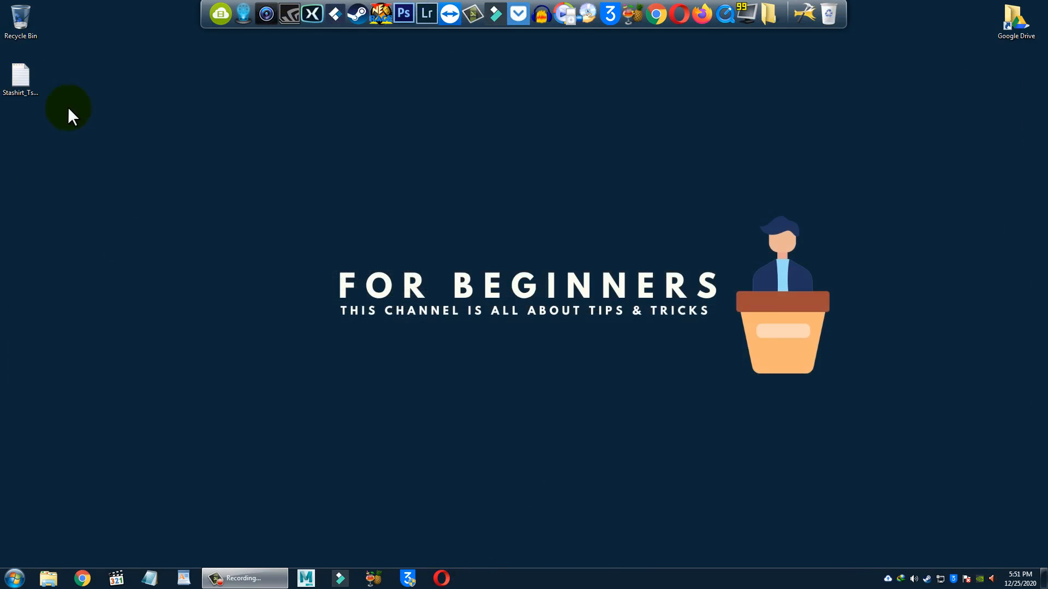
mouse_move(259, 188)
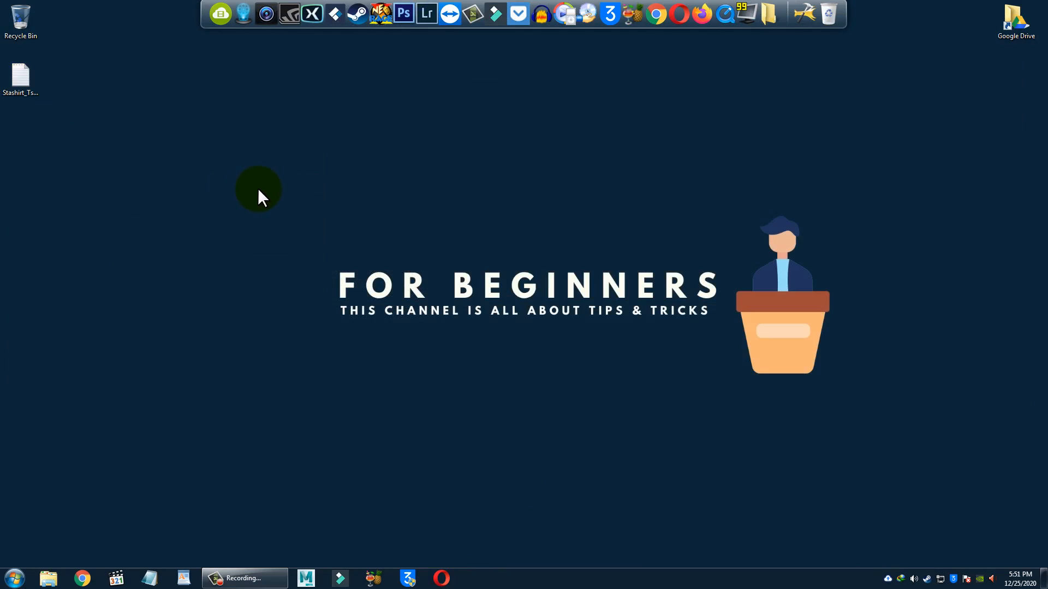